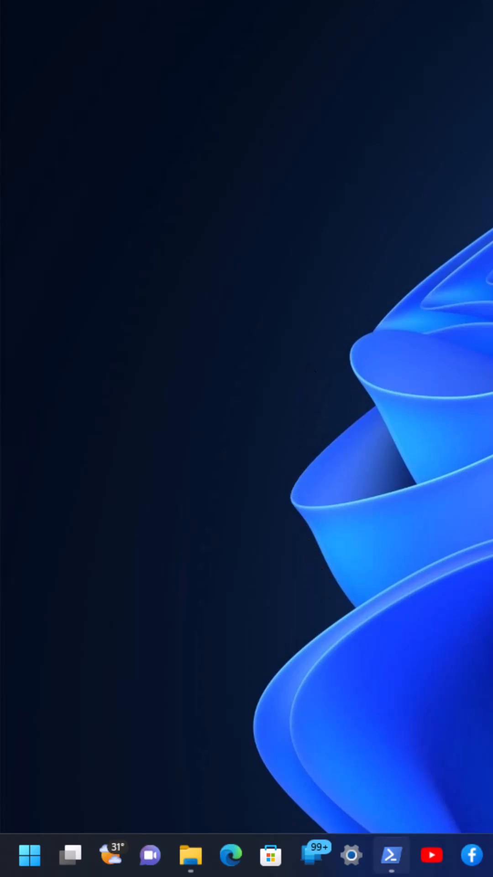
- Bring the administrator PowerShell window forward from the taskbar
click(392, 855)
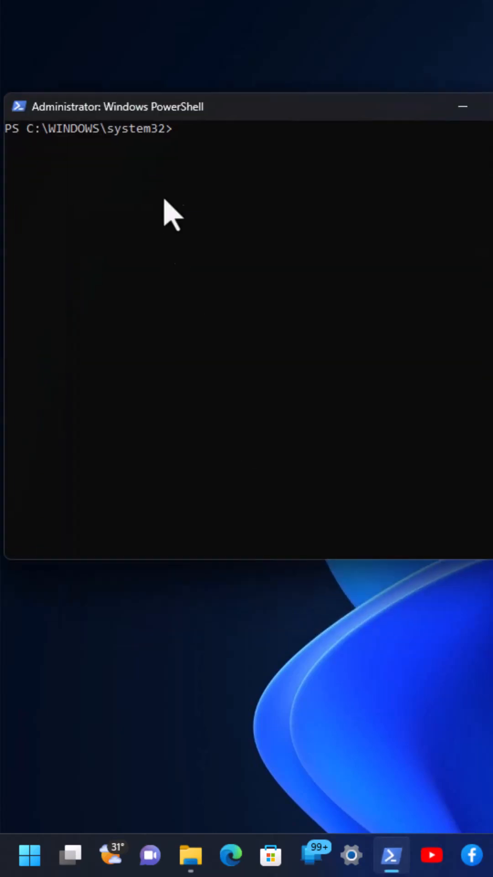
- Run test-netconnection google.com -port 80 and confirm TcpTestSucceeded reports True
text(te)
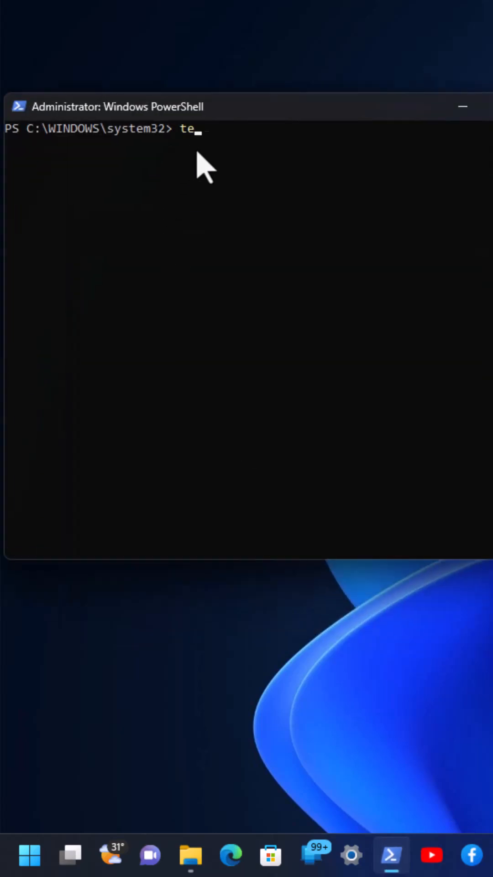
text(st-netco)
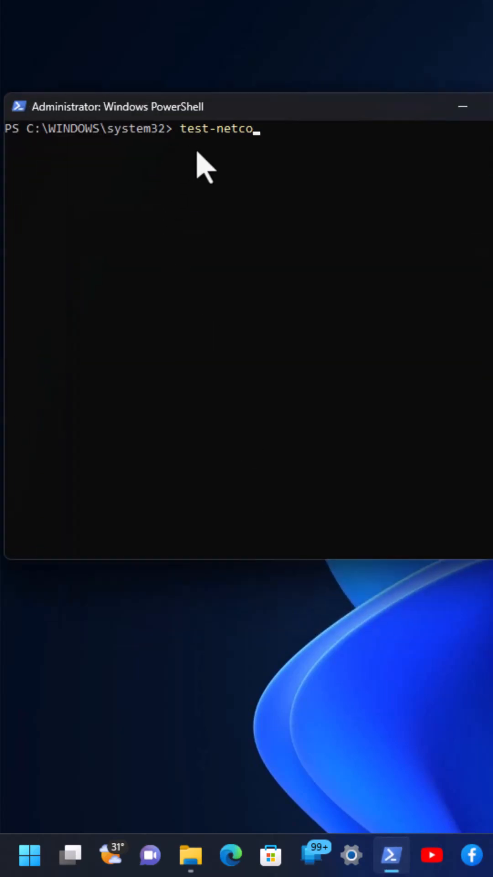
text(nnection -)
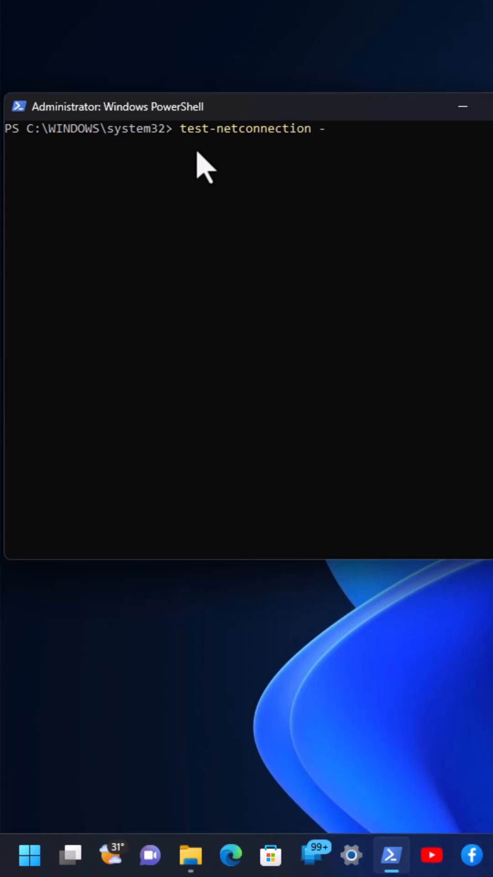
text(go)
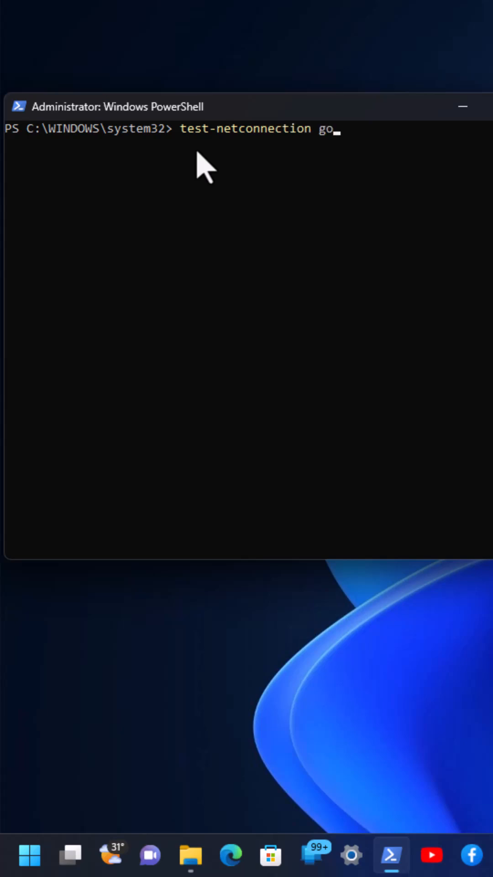
text(ogle)
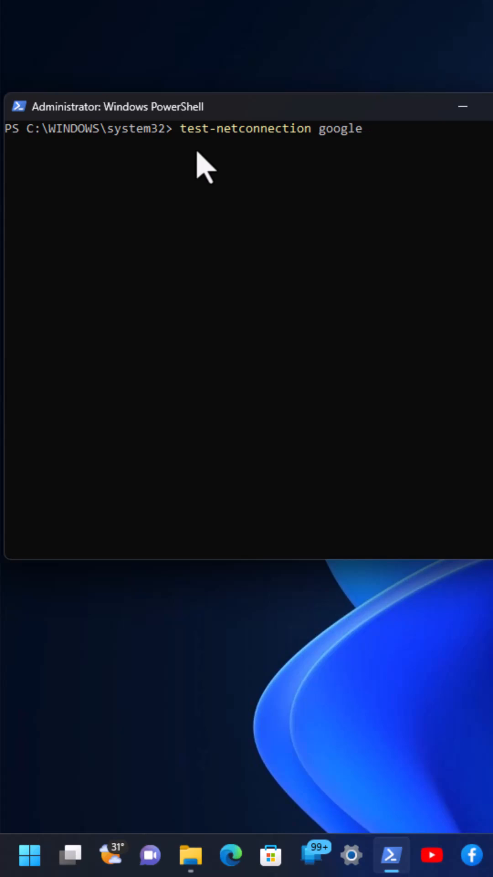
text(.com)
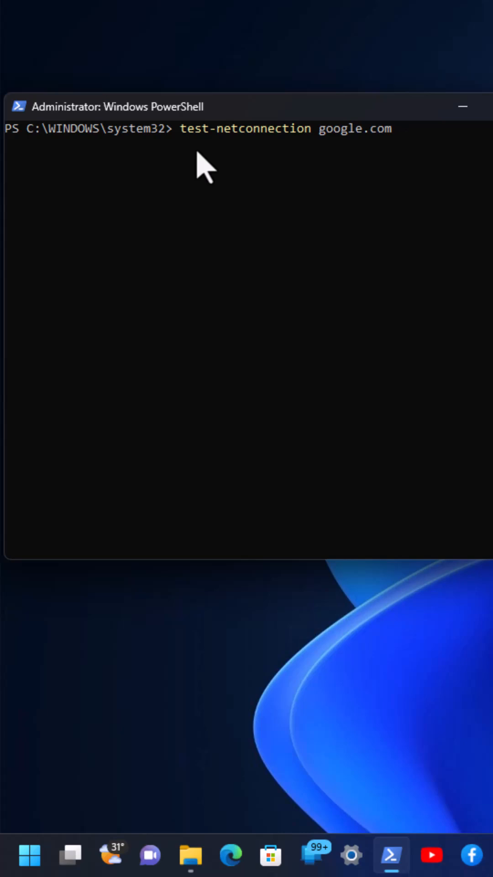
text(-port 8)
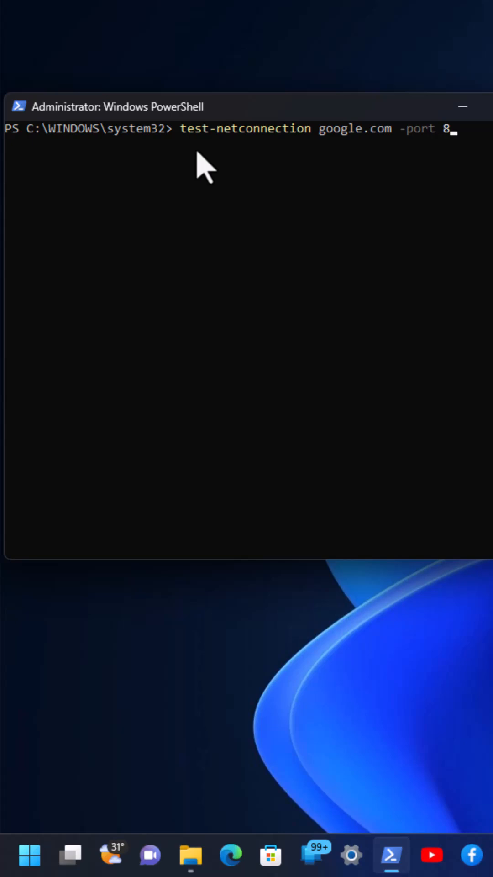
key(Return)
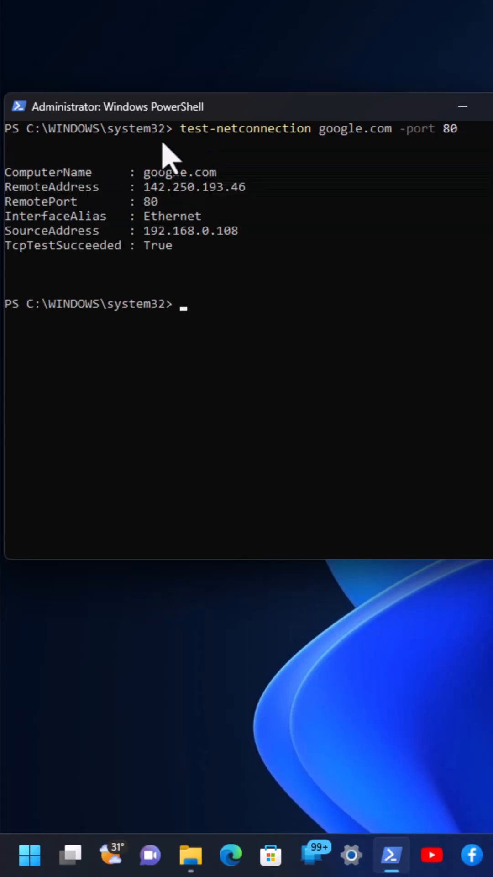
mouse_move(179, 218)
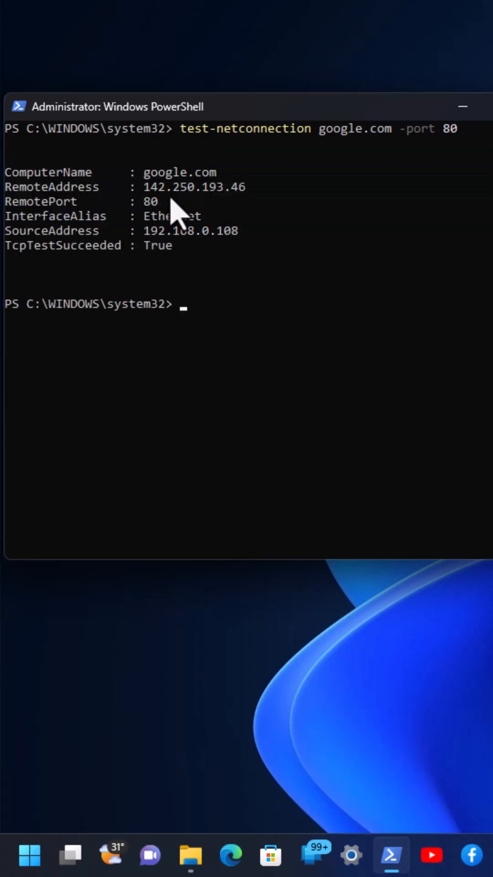
mouse_move(174, 223)
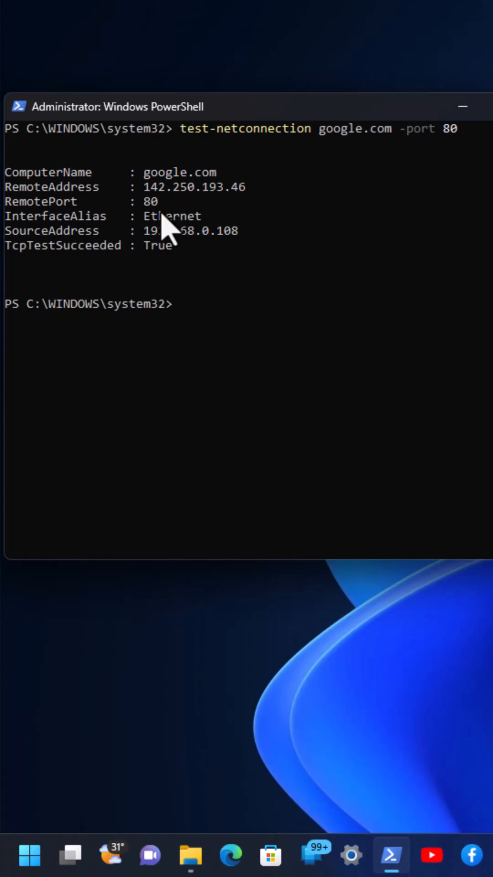
mouse_move(144, 218)
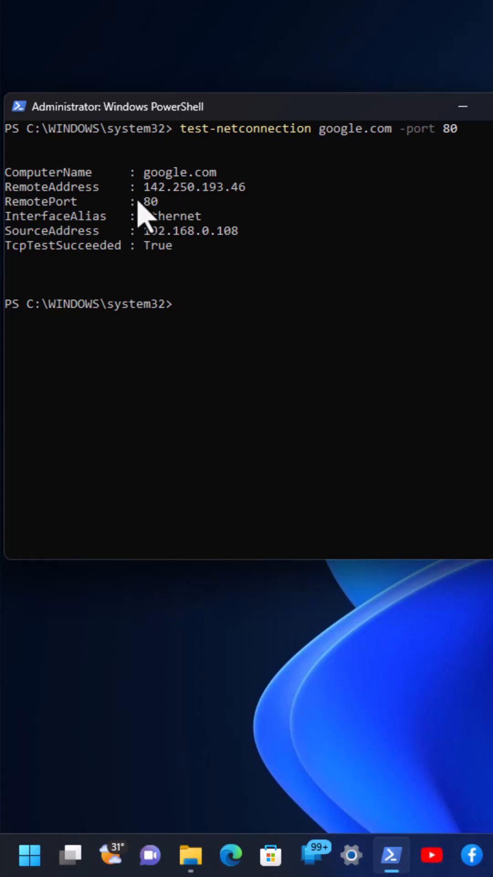
mouse_move(194, 254)
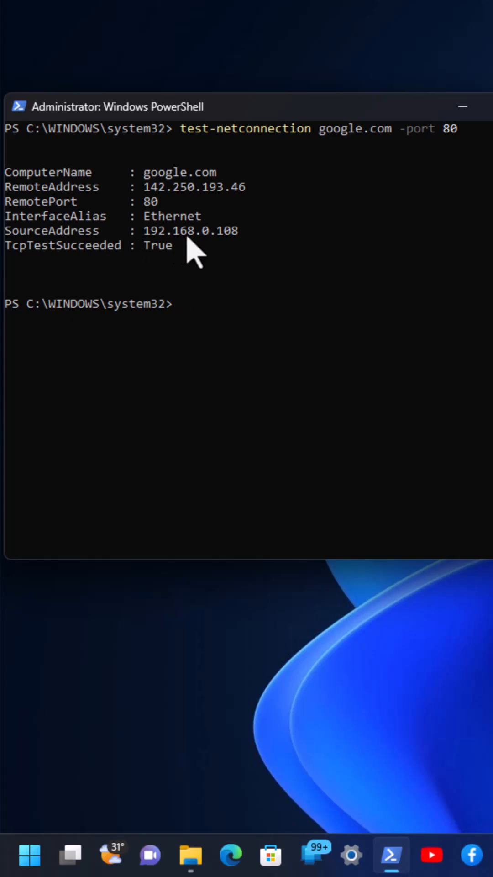
mouse_move(109, 263)
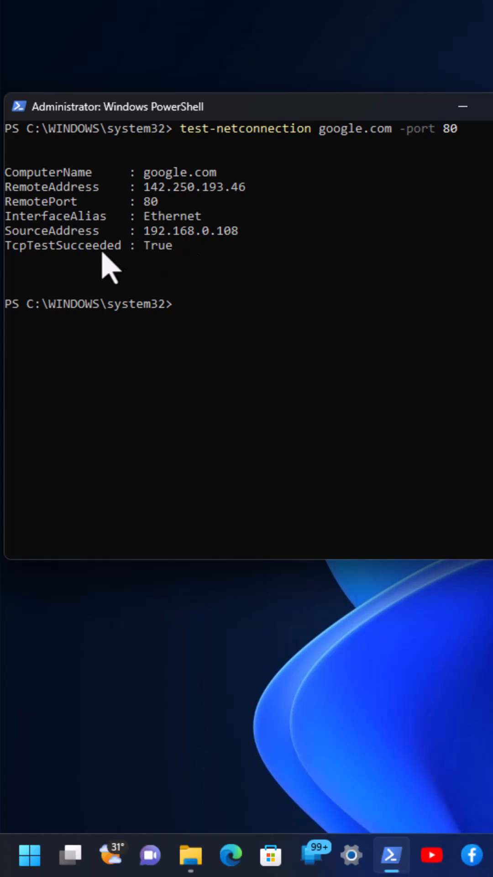
mouse_move(166, 266)
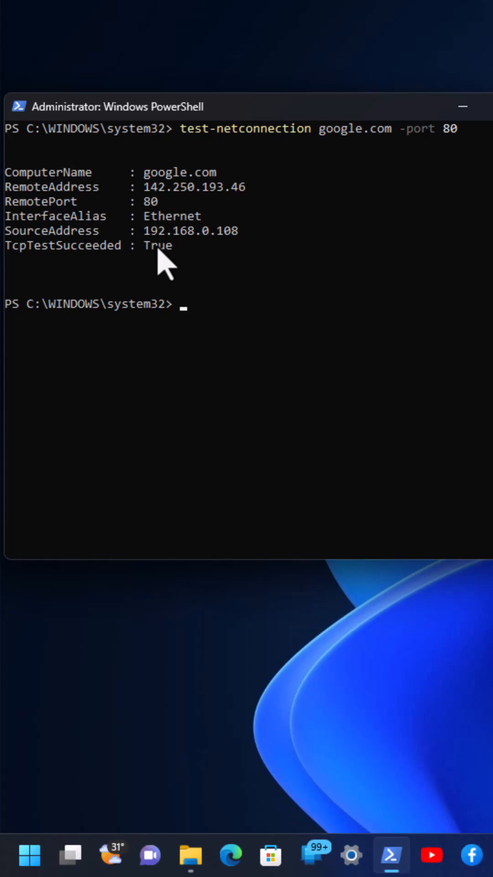
mouse_move(176, 274)
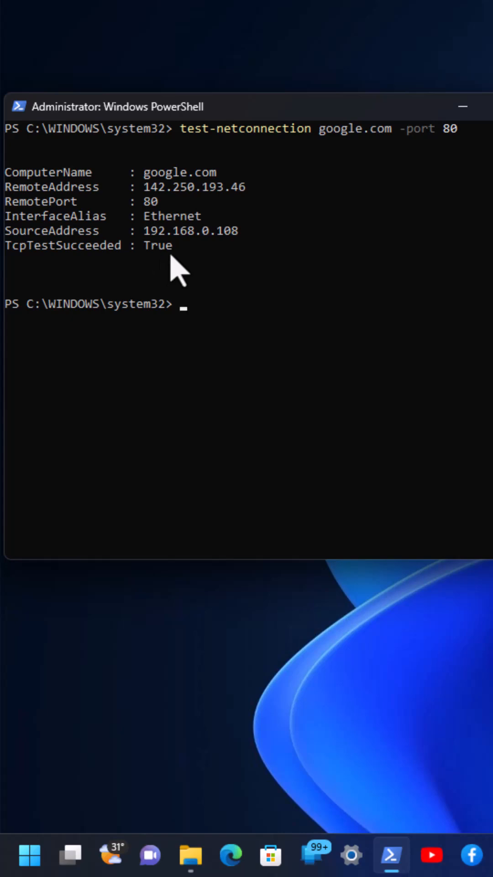
mouse_move(320, 118)
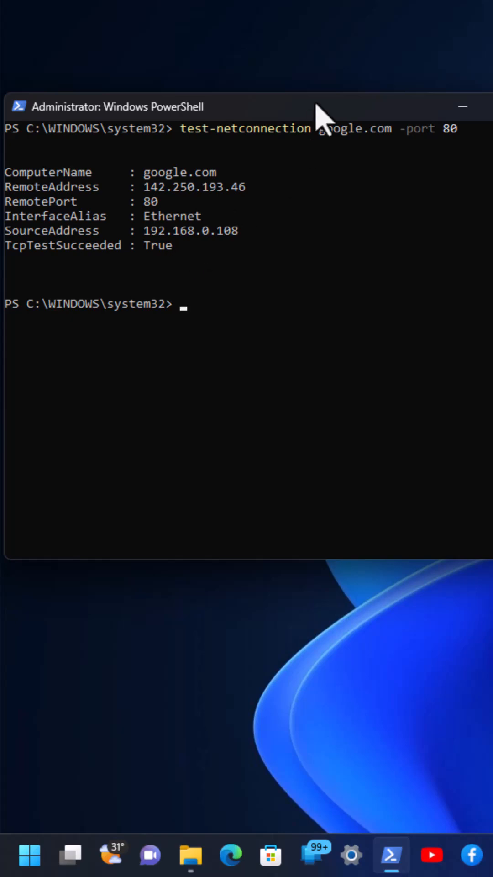